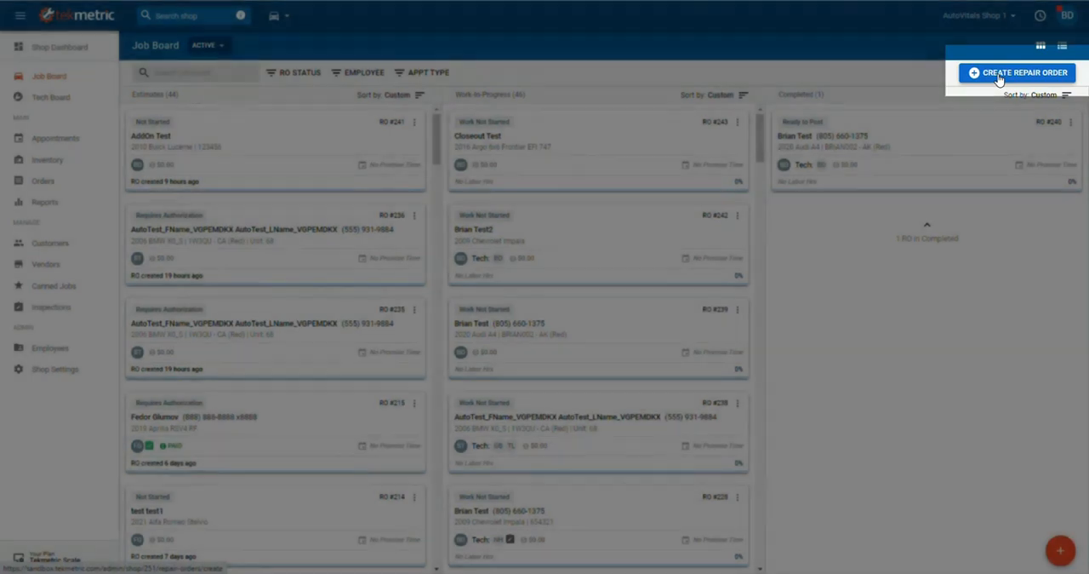
Step: Create repair order #246 for Brian Test2's 2009 Chevrolet Impala Base
{"action": "left_click", "coordinate": [1025, 73]}
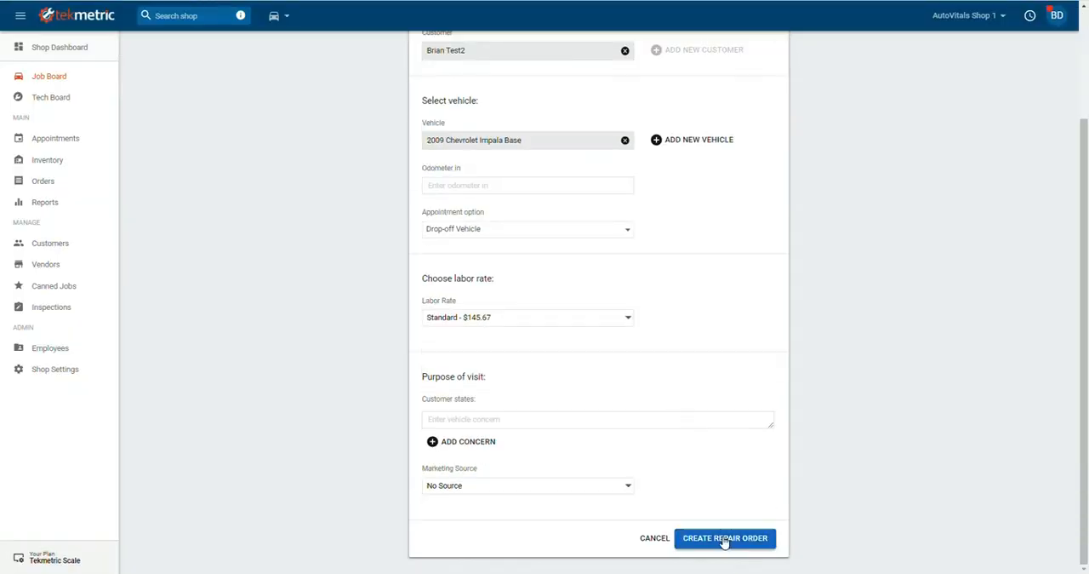
{"action": "left_click", "coordinate": [724, 537]}
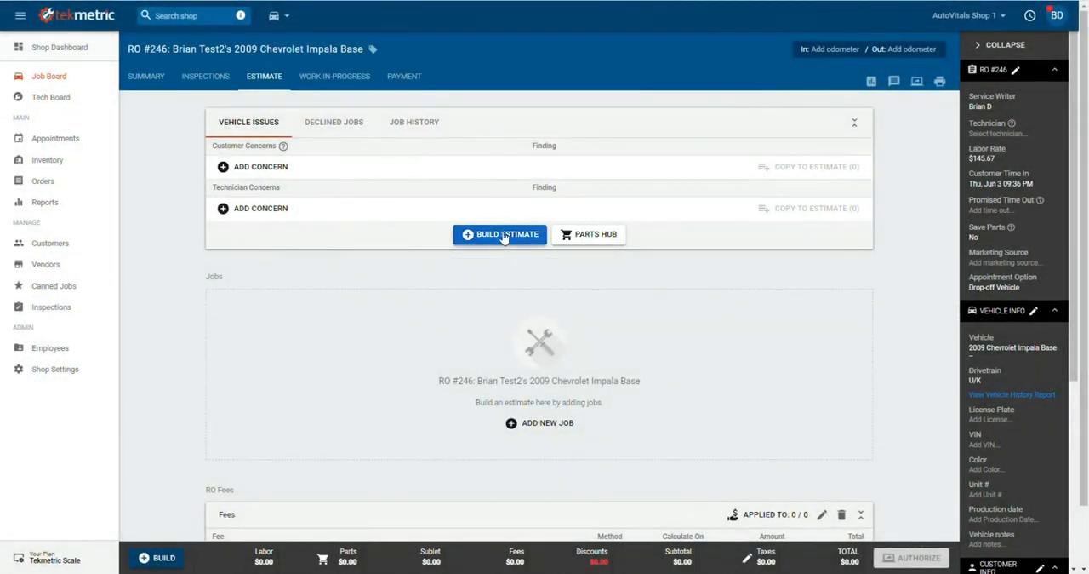
Step: Add the ABS Brake System General Service canned job to the estimate
{"action": "left_click", "coordinate": [500, 234]}
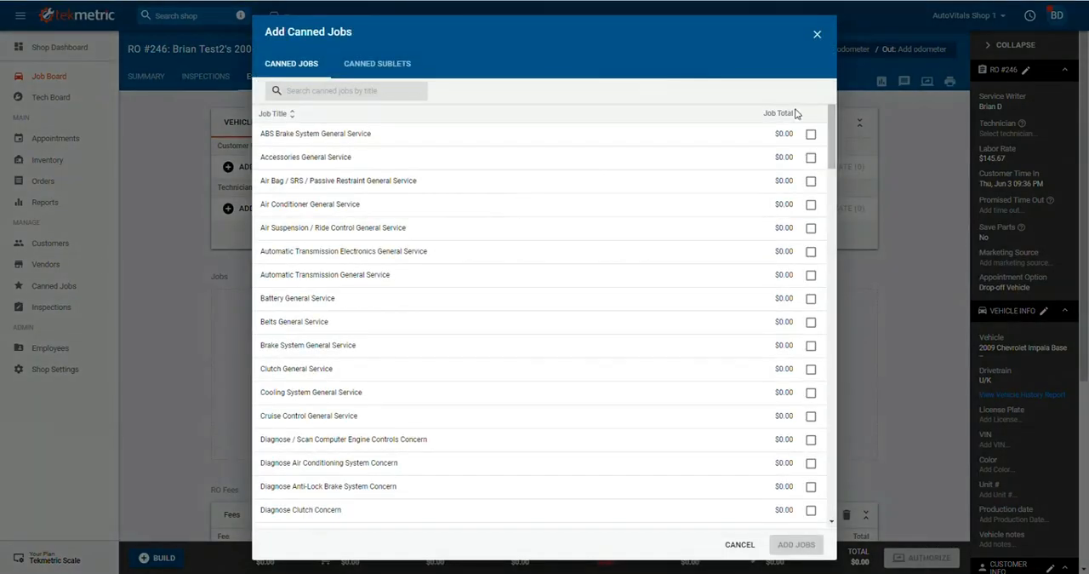
{"action": "left_click", "coordinate": [810, 134]}
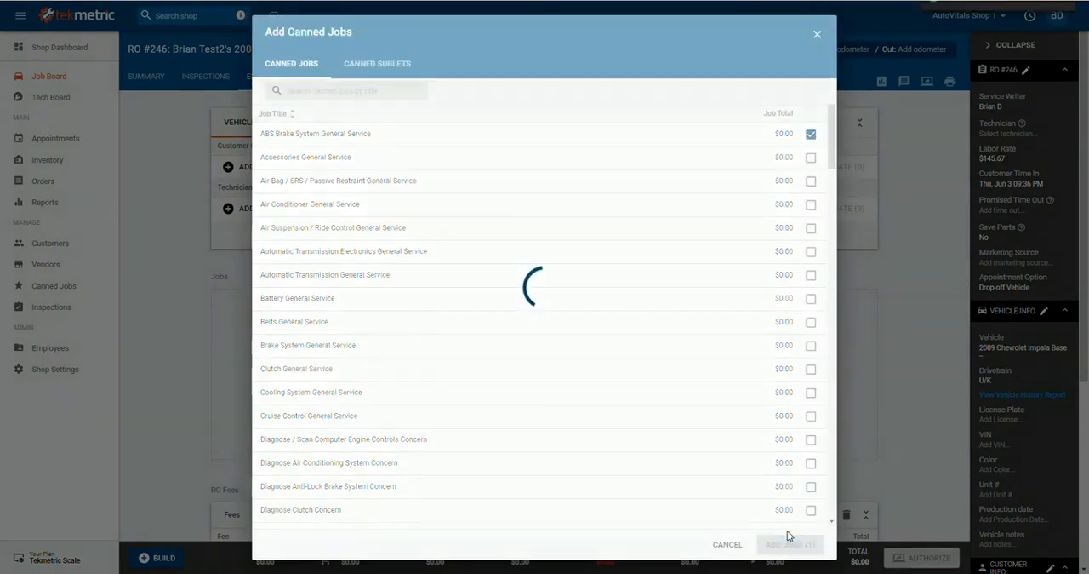
{"action": "left_click", "coordinate": [790, 543]}
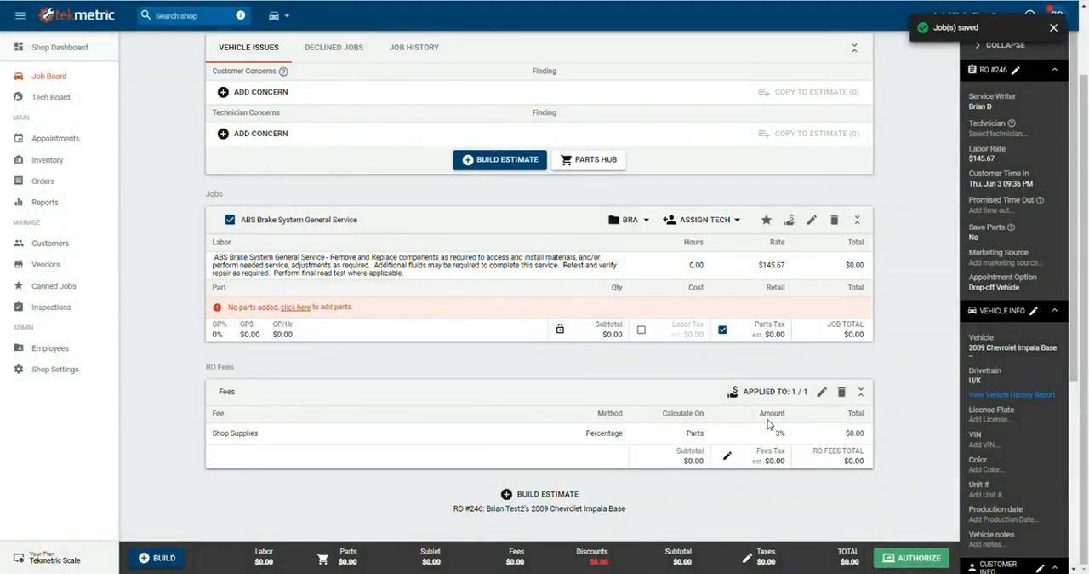
{"action": "left_click", "coordinate": [702, 220]}
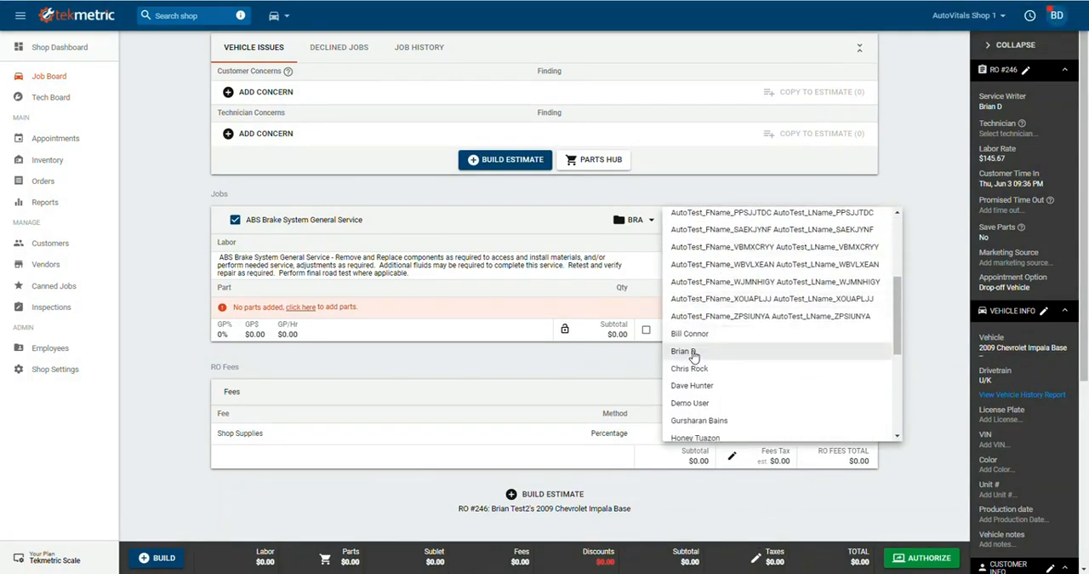
{"action": "left_click", "coordinate": [681, 351]}
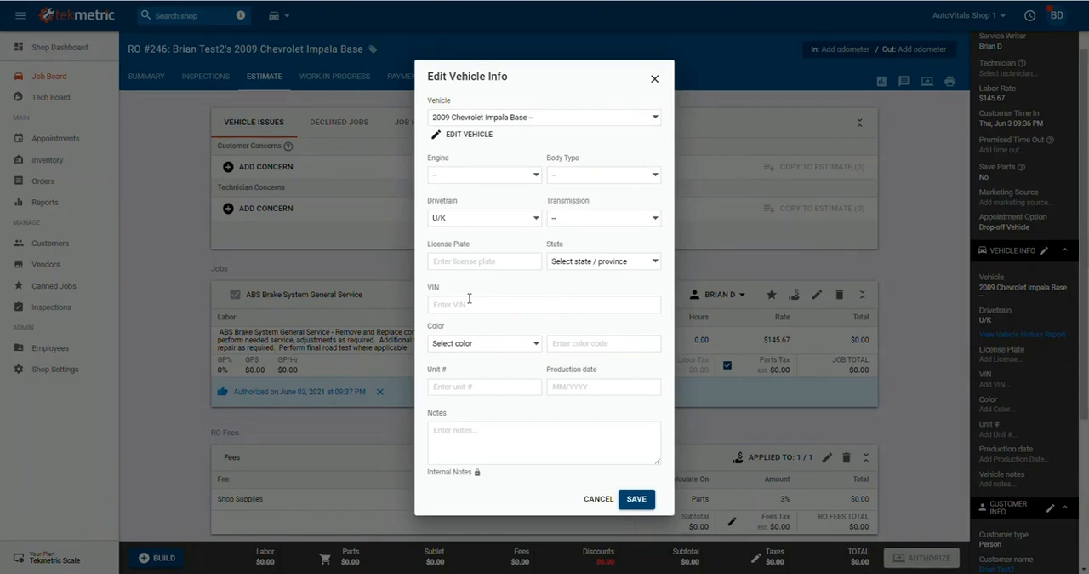
Step: Close Edit Vehicle Info and return to the #246 estimate
{"action": "left_click", "coordinate": [636, 499]}
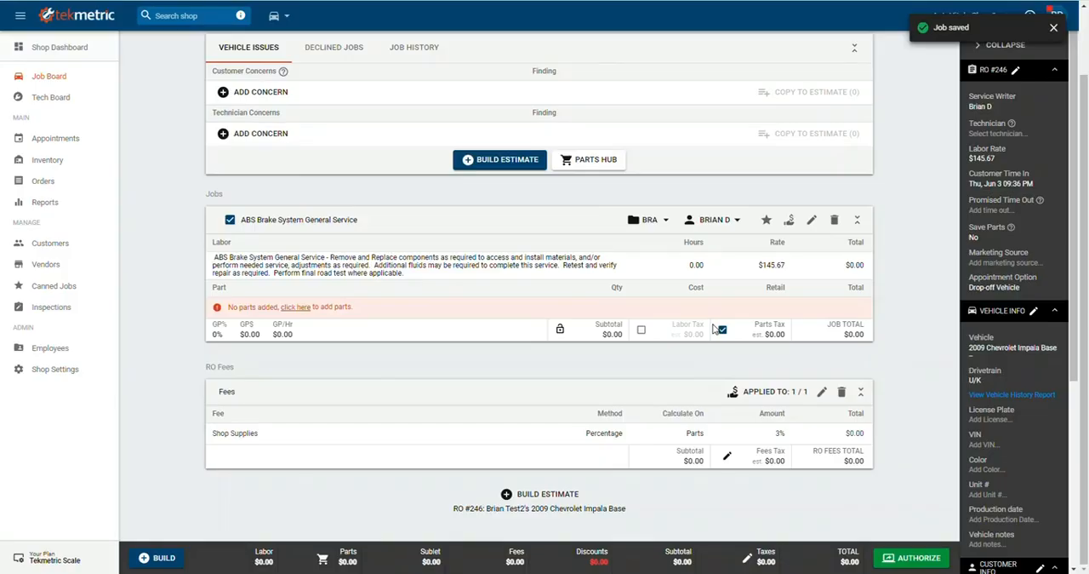
{"action": "left_click", "coordinate": [721, 329]}
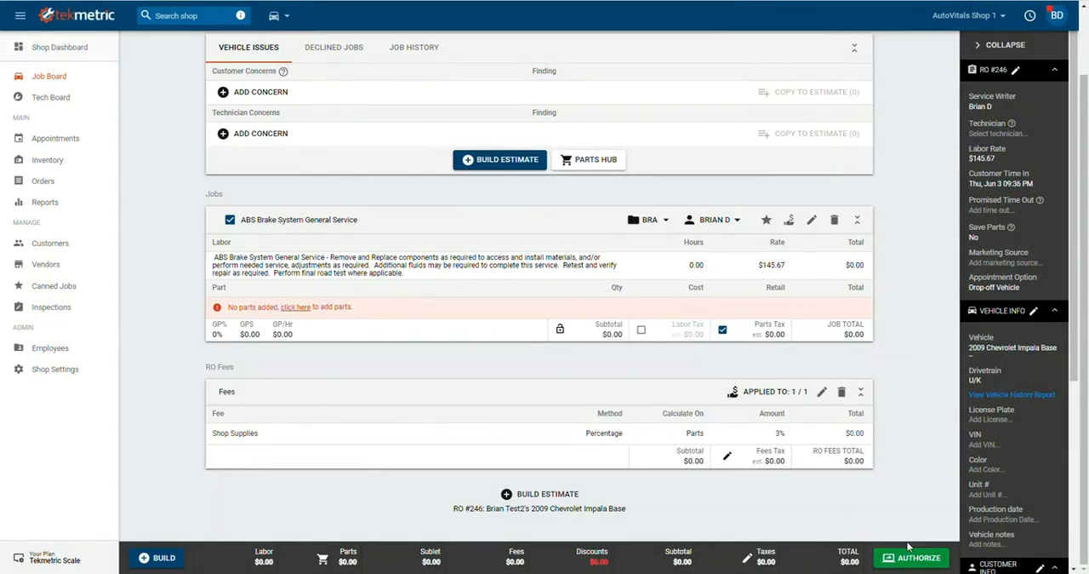
Step: Authorize the ABS brake service estimate on repair order #246
{"action": "left_click", "coordinate": [910, 558]}
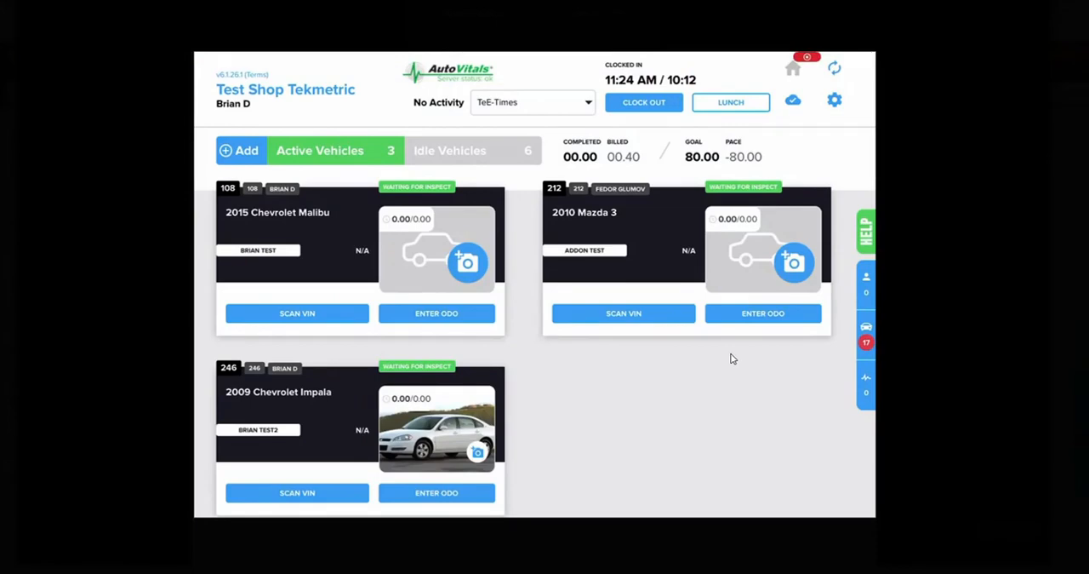
Step: Open the Impala #246 inspection and recommend diagnosing the gauges and warning light
{"action": "left_click", "coordinate": [278, 392]}
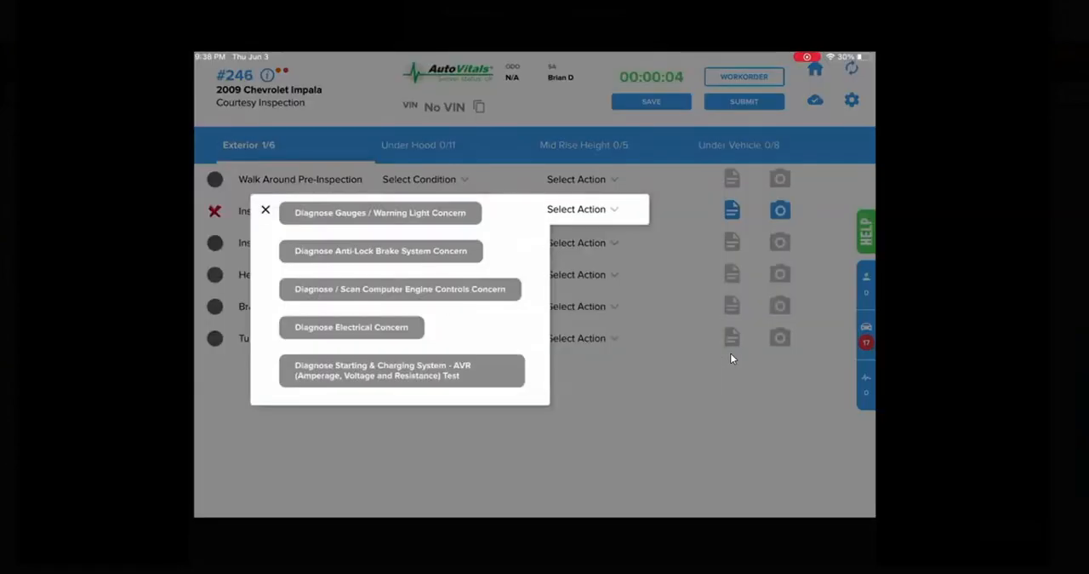
{"action": "left_click", "coordinate": [380, 212]}
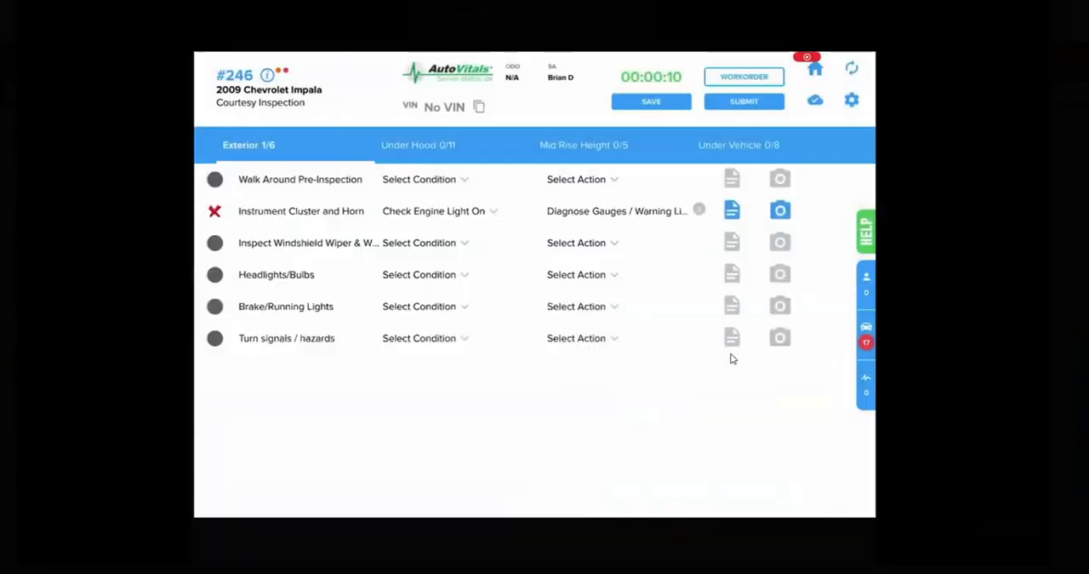
{"action": "left_click", "coordinate": [419, 243]}
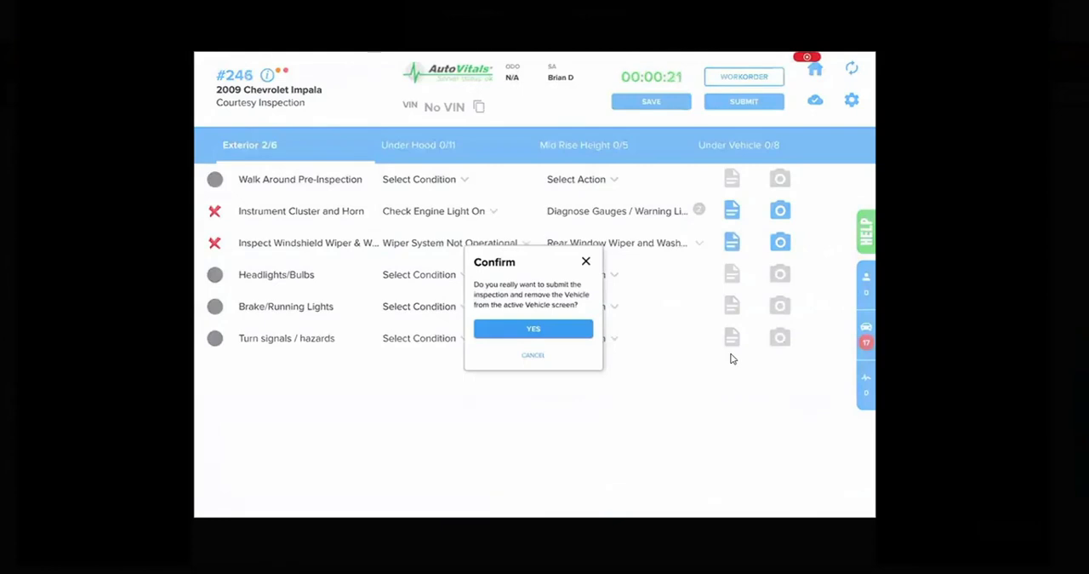
Step: Submit the inspection and push its recommended jobs into repair order #246
{"action": "left_click", "coordinate": [533, 329]}
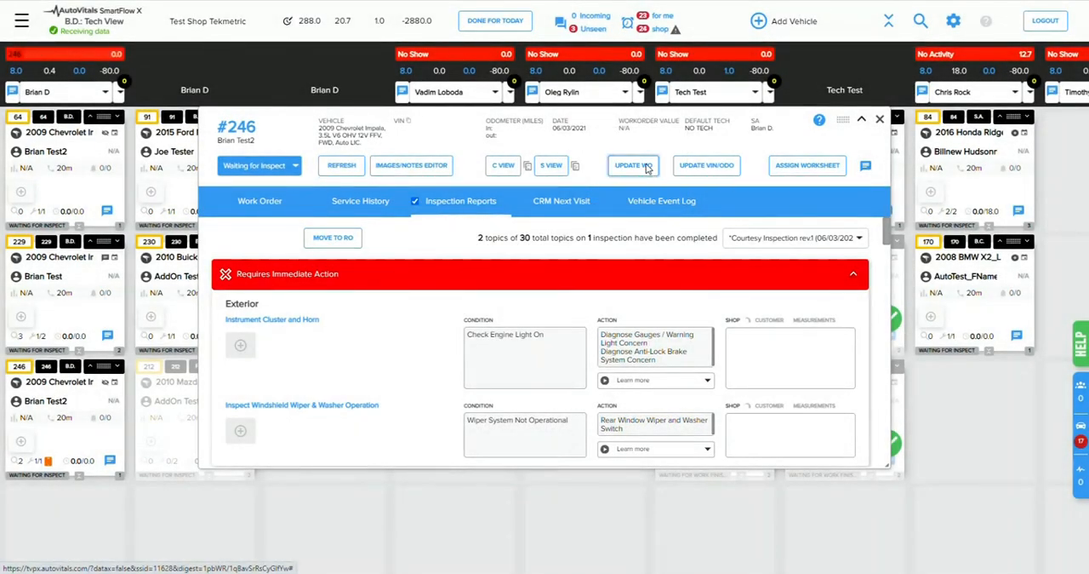
{"action": "left_click", "coordinate": [633, 165]}
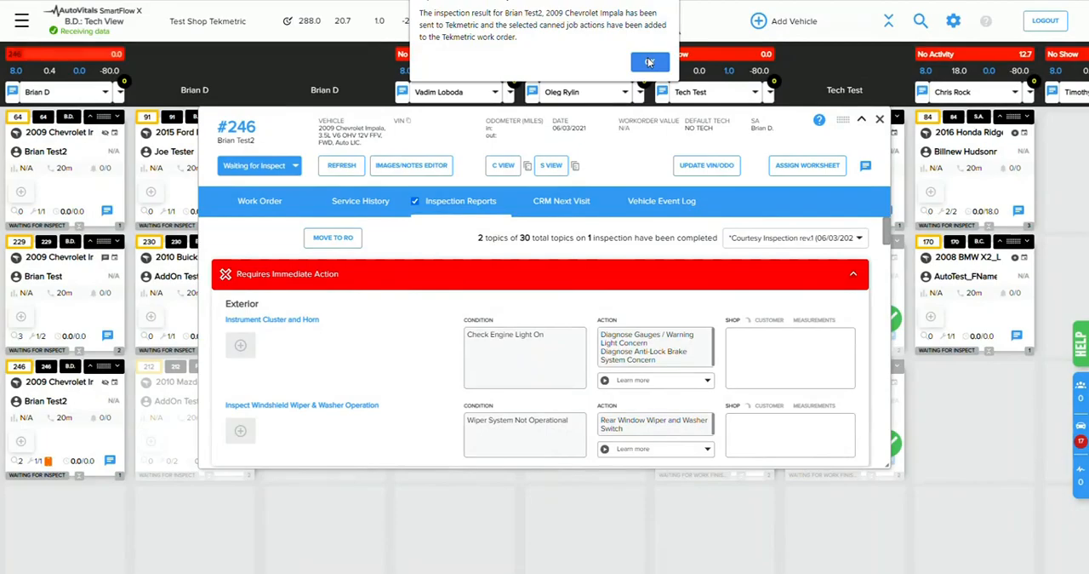
{"action": "left_click", "coordinate": [649, 62]}
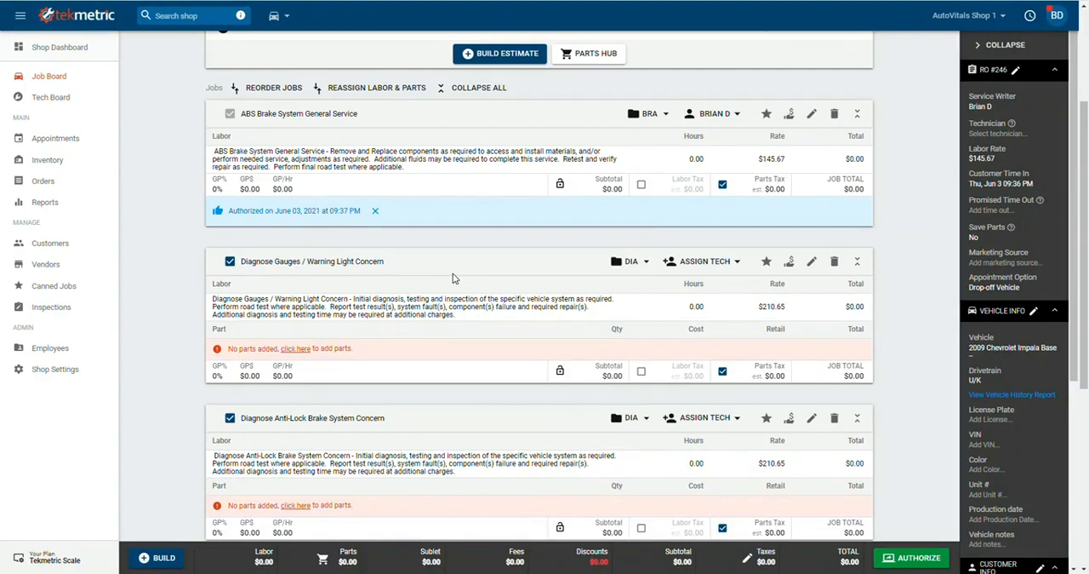
{"action": "scroll", "scroll_direction": "down", "scroll_amount": 3}
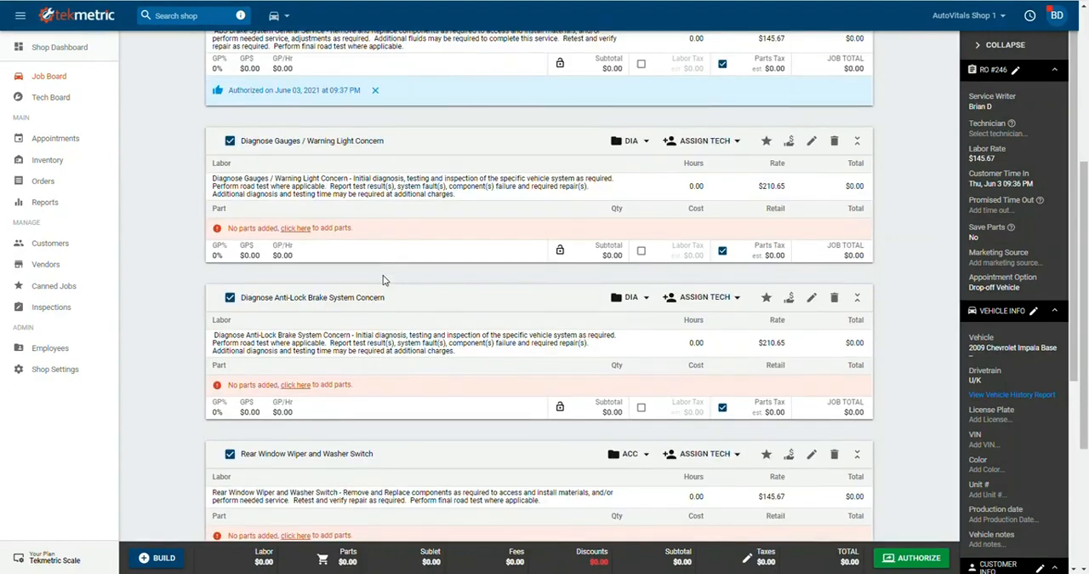